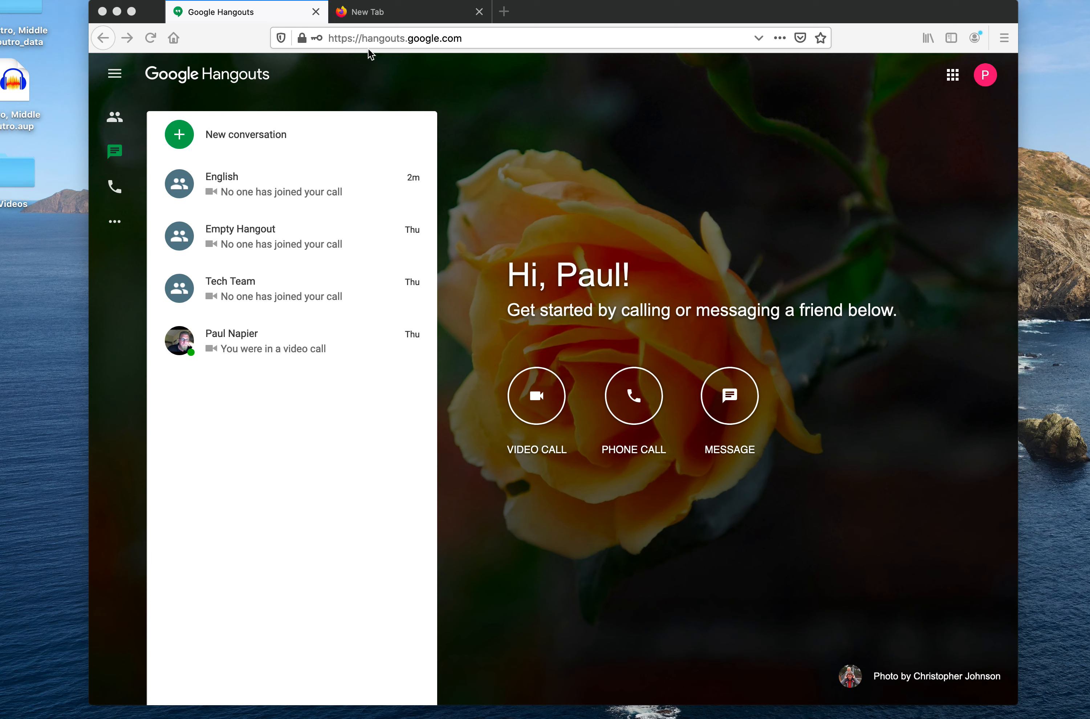
mouse_move(465, 106)
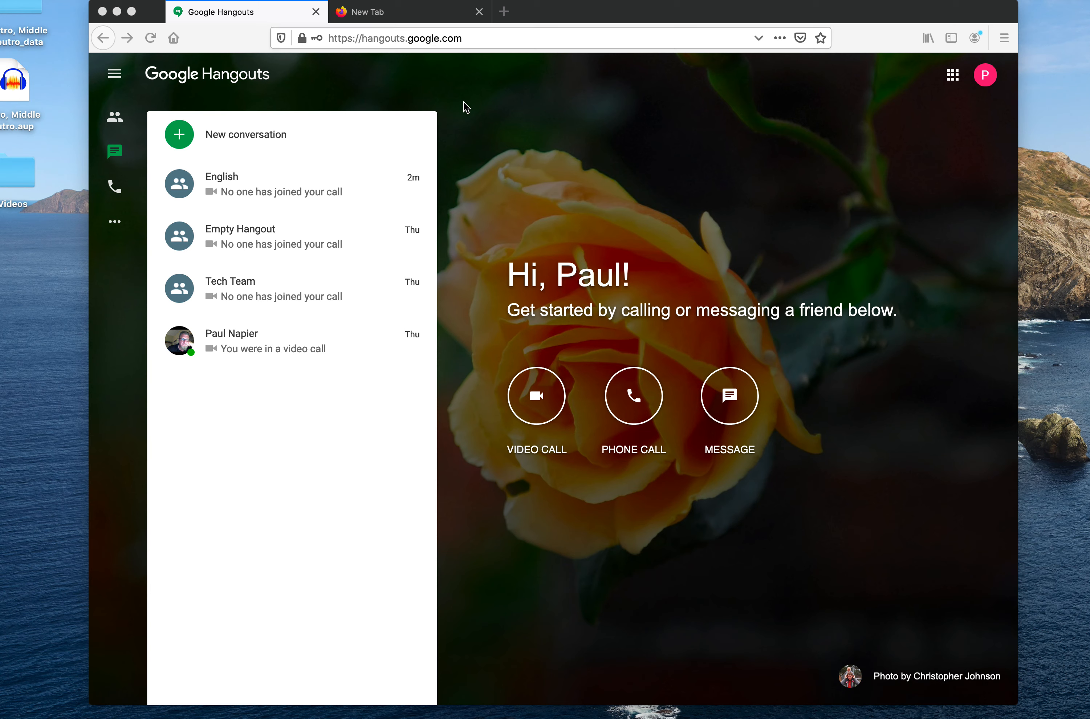
mouse_move(905, 183)
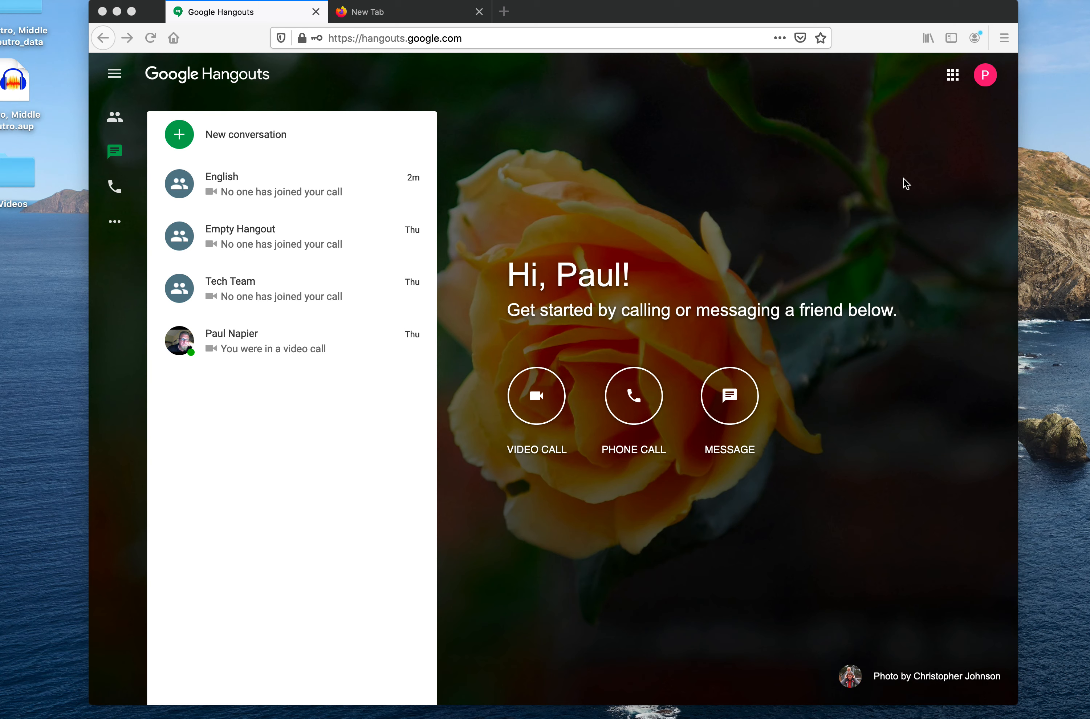
mouse_move(328, 142)
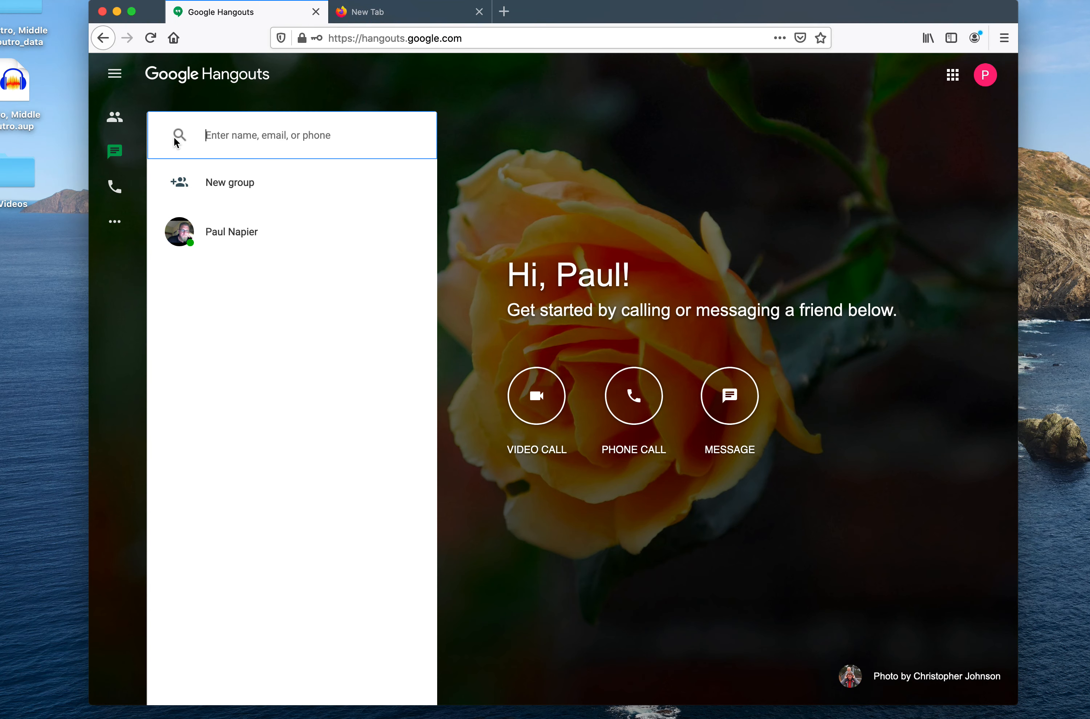
mouse_move(238, 188)
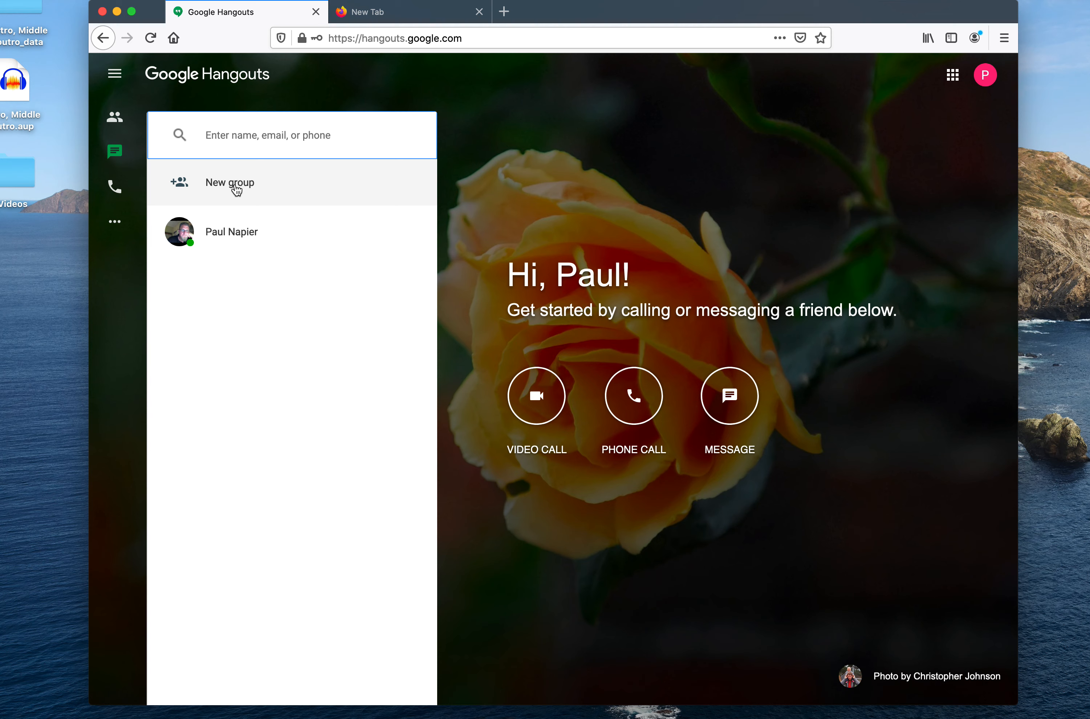
- Create a new group conversation named 'English Class' and confirm it
left_click(228, 183)
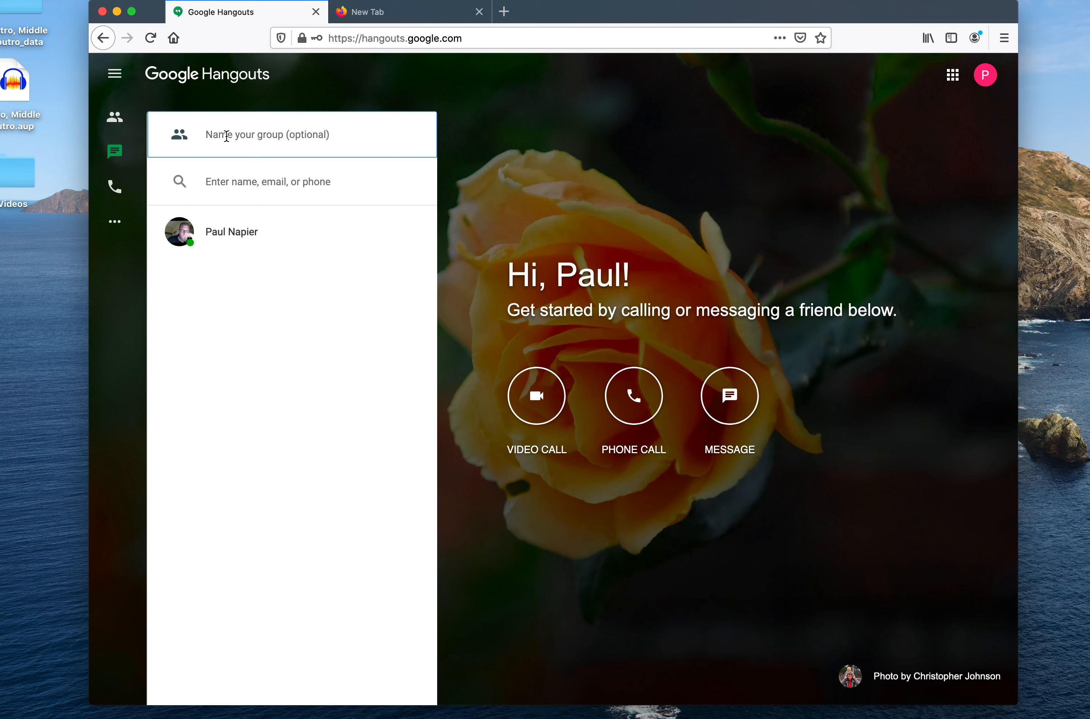
mouse_move(358, 197)
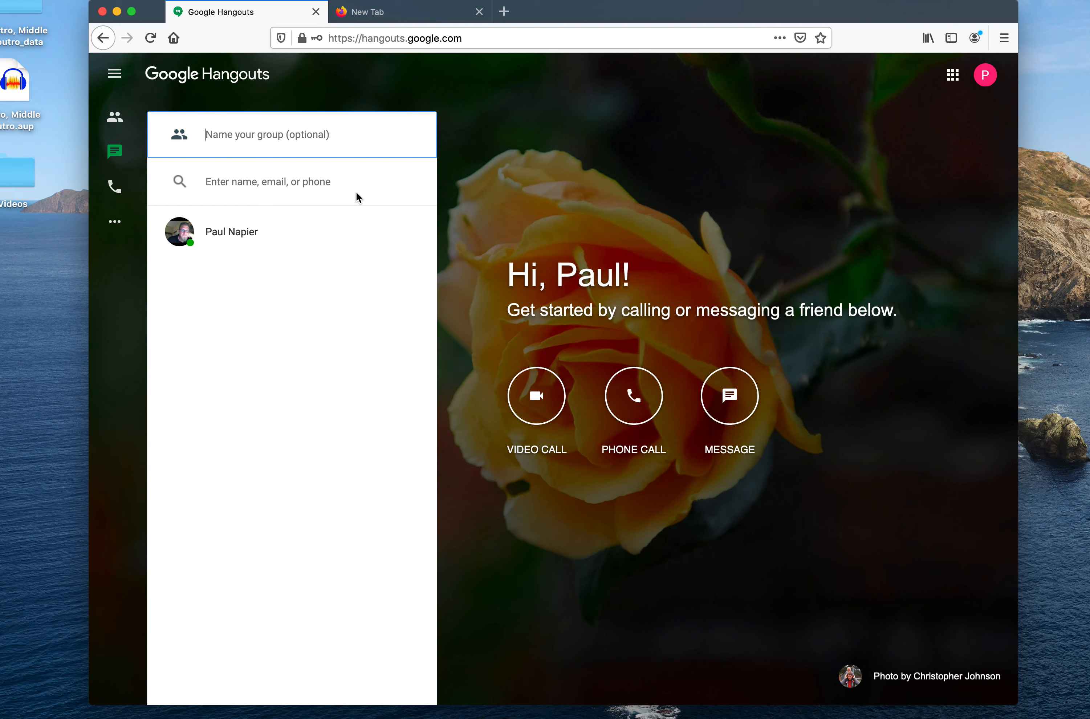
type("En")
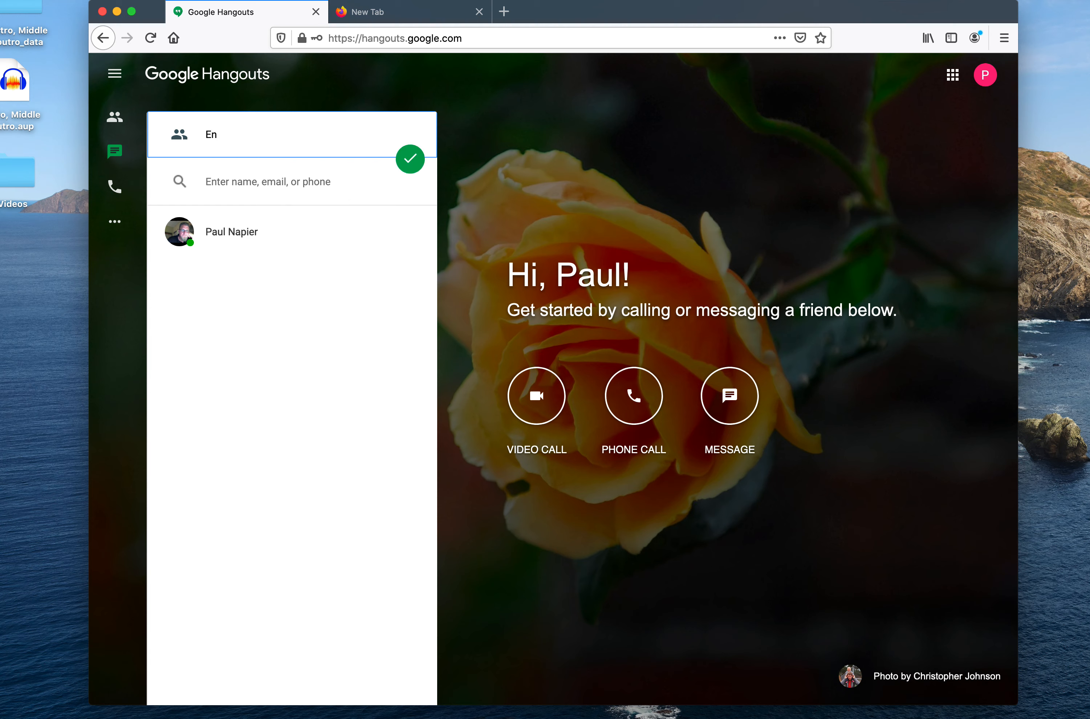
type("glish")
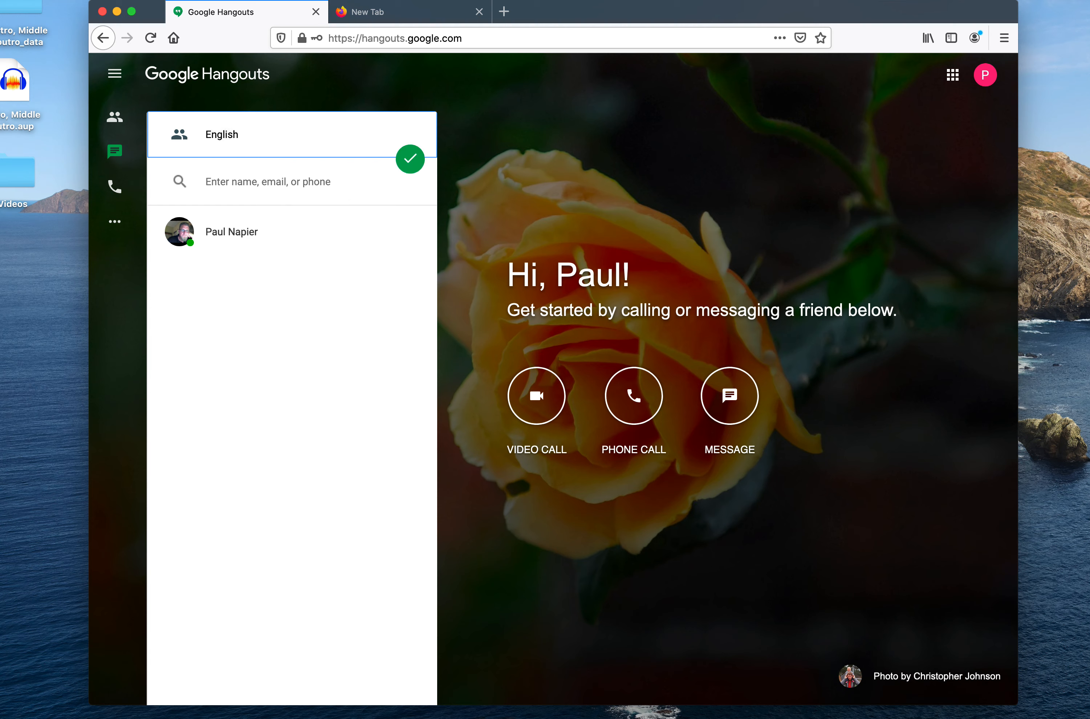
type("Class")
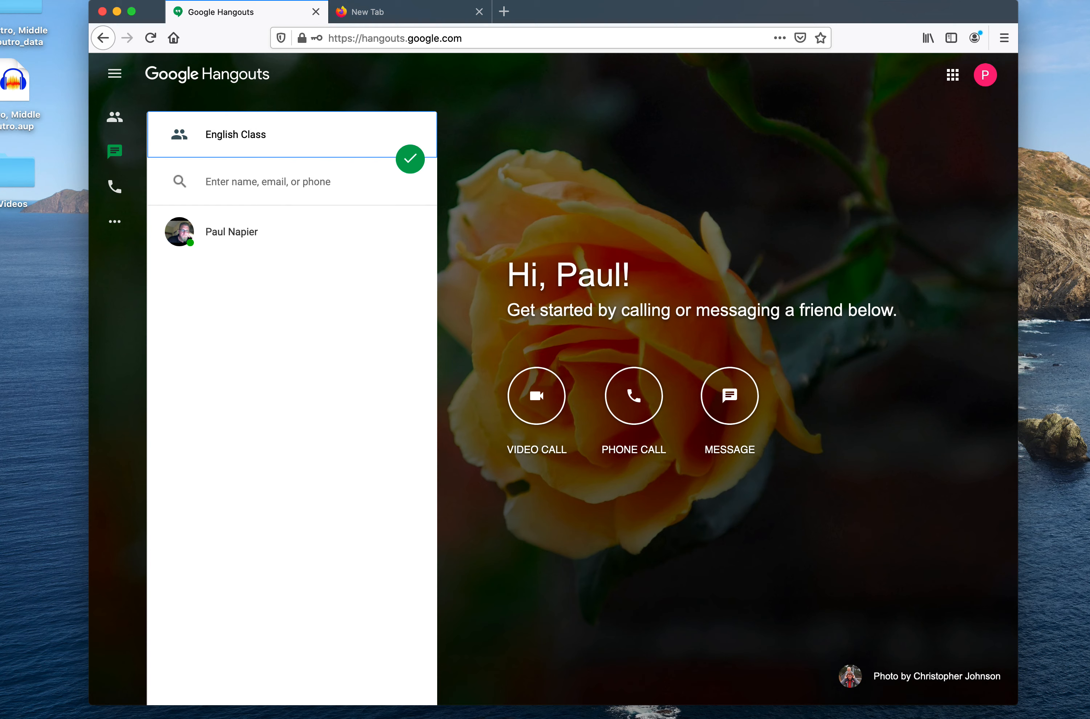
mouse_move(411, 163)
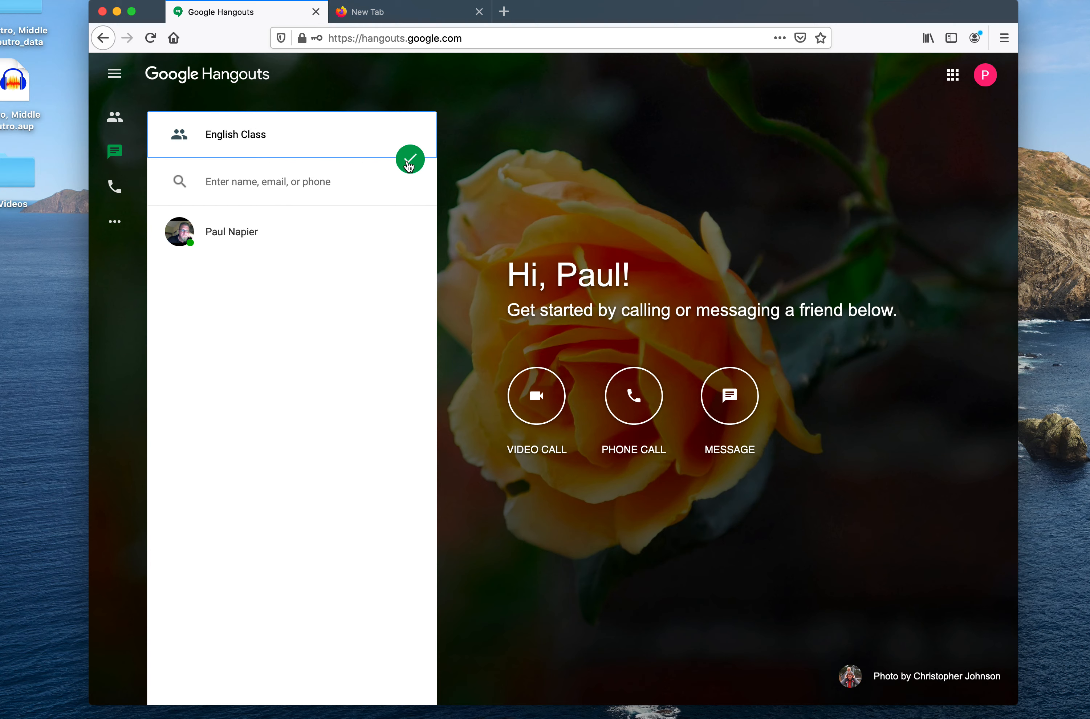
left_click(409, 158)
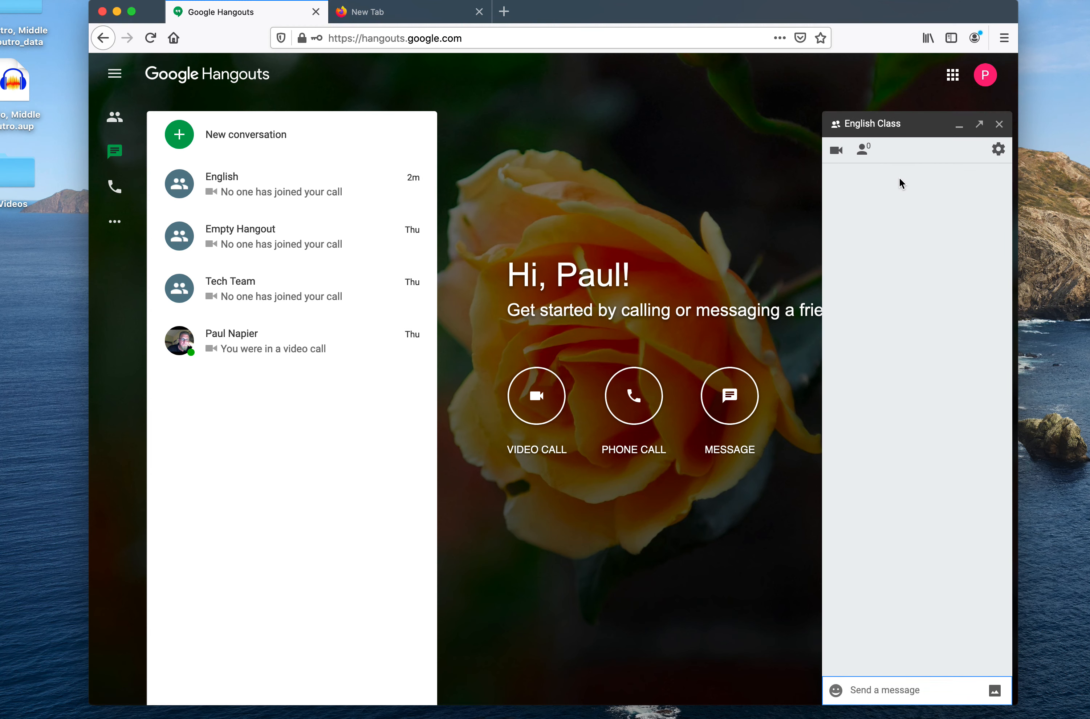
mouse_move(835, 149)
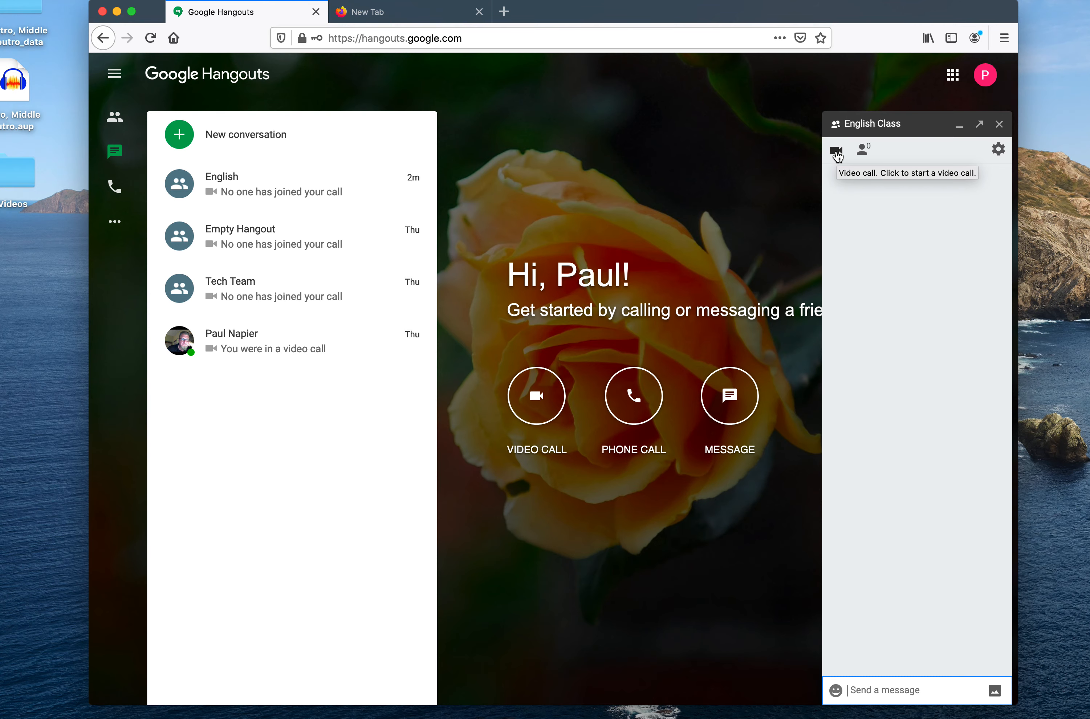
- Start a video call for English Class and bring up the Invite people dialog
left_click(836, 149)
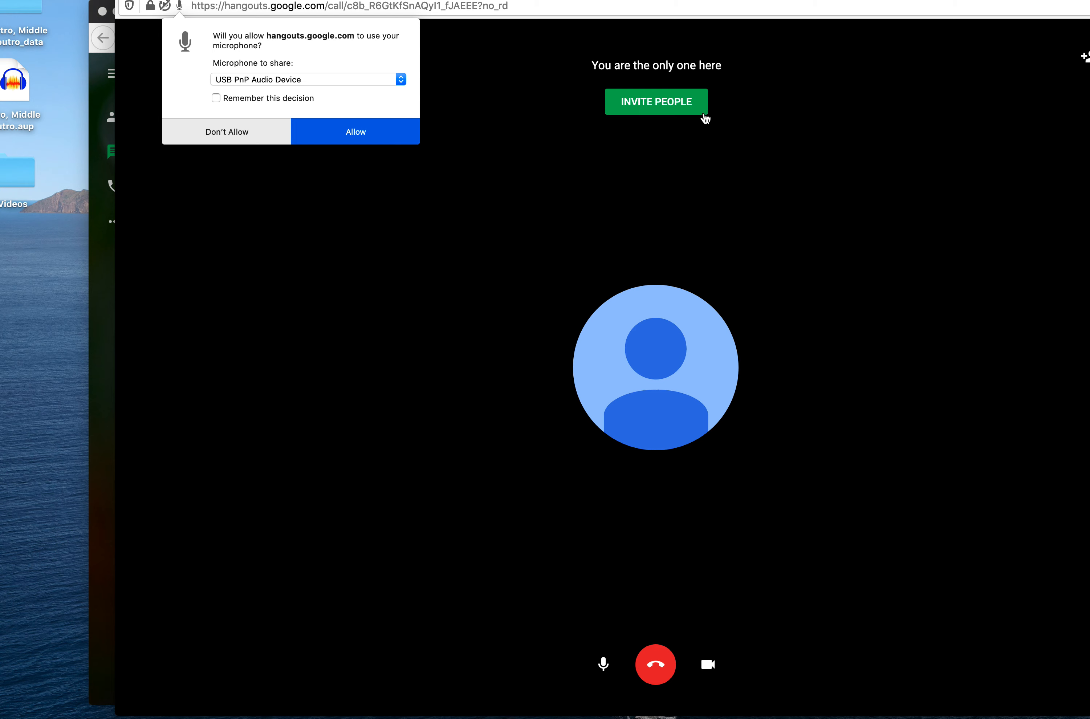
mouse_move(658, 111)
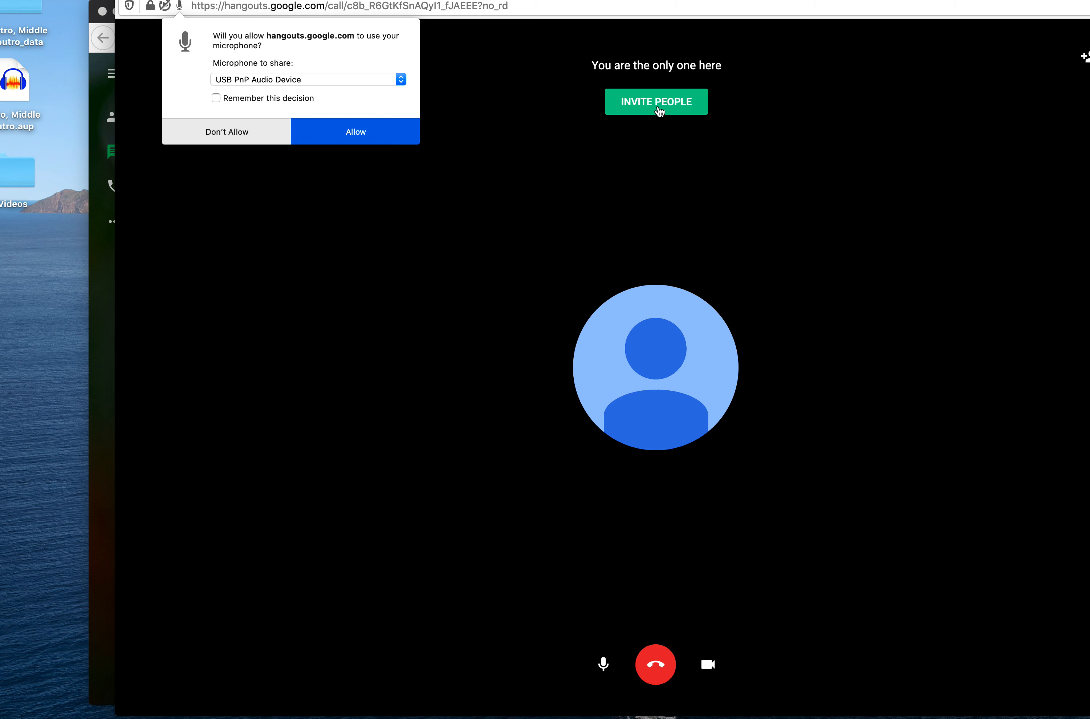
left_click(656, 102)
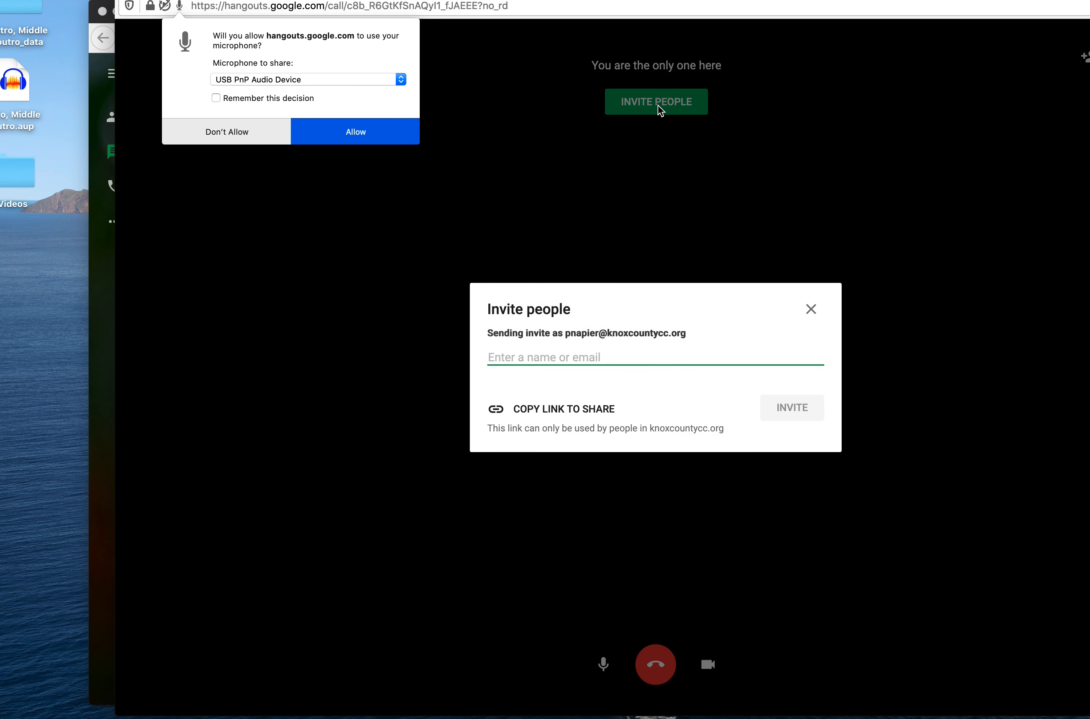
mouse_move(554, 411)
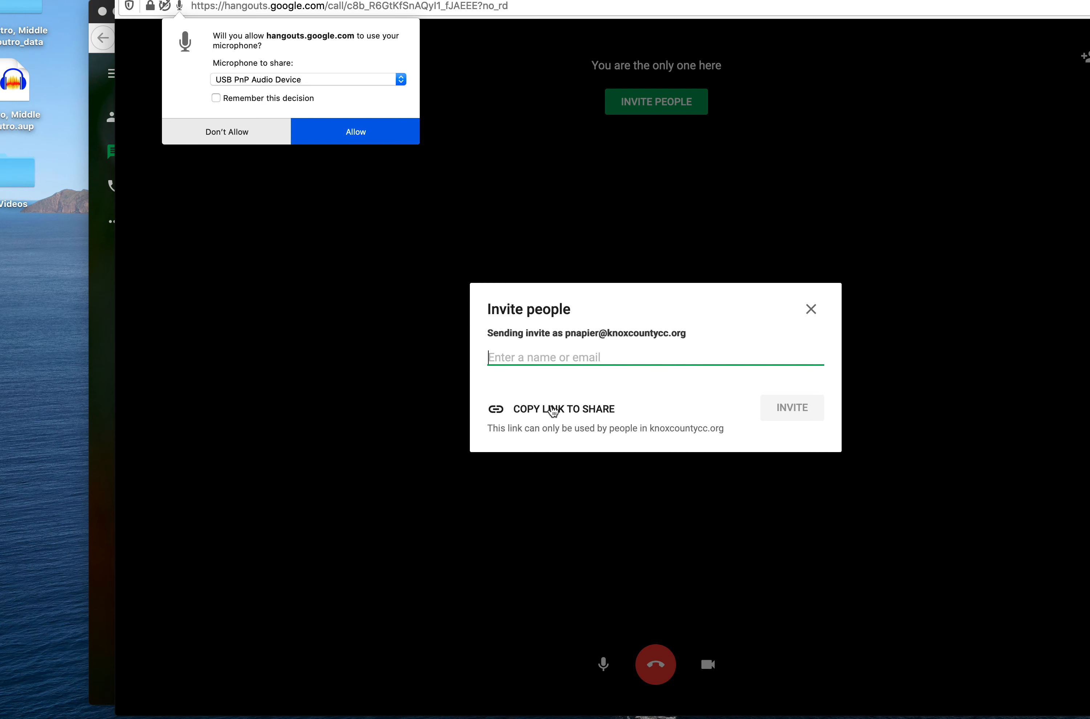
mouse_move(548, 416)
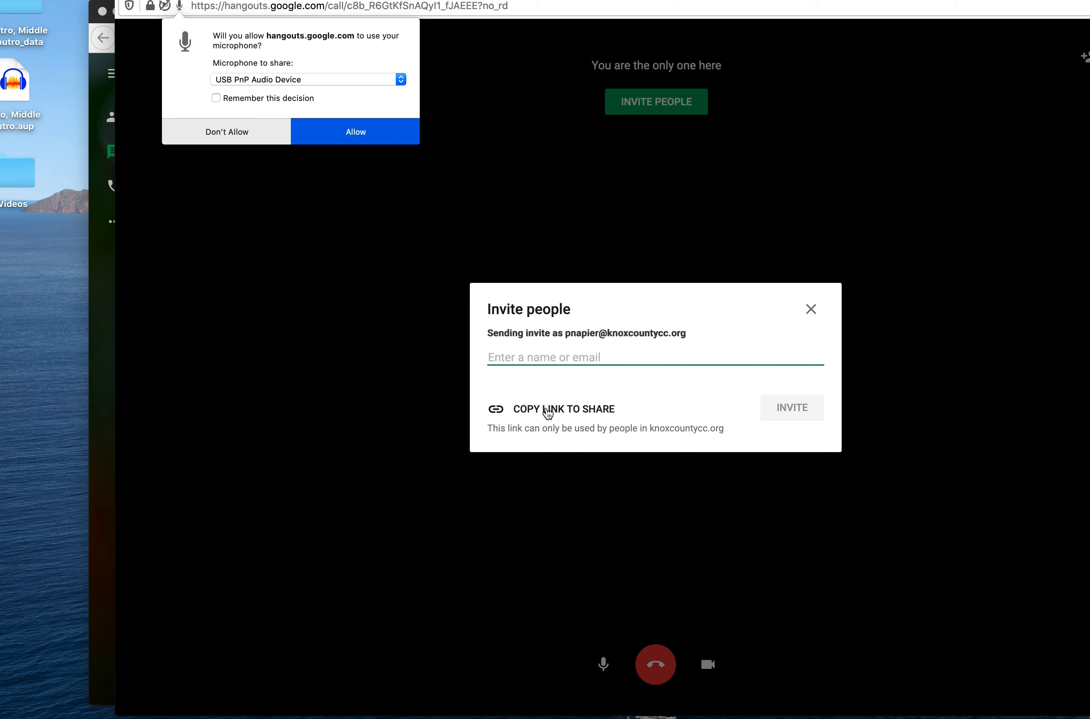
- Copy the call's share link from the Invite people dialog
left_click(563, 409)
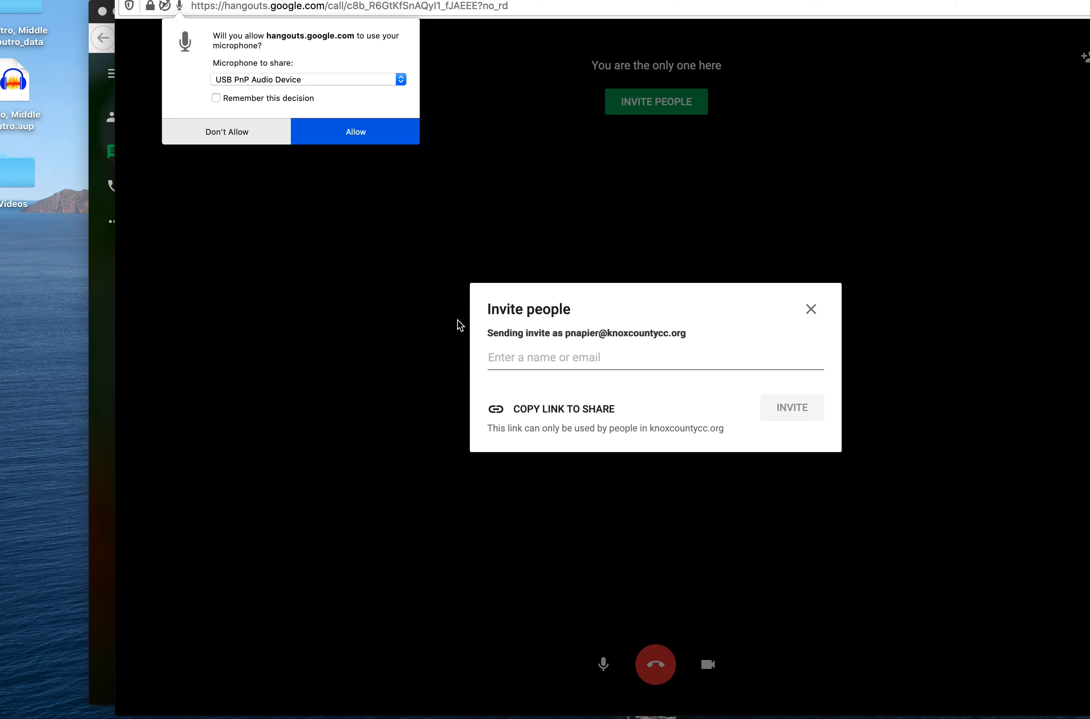
mouse_move(237, 164)
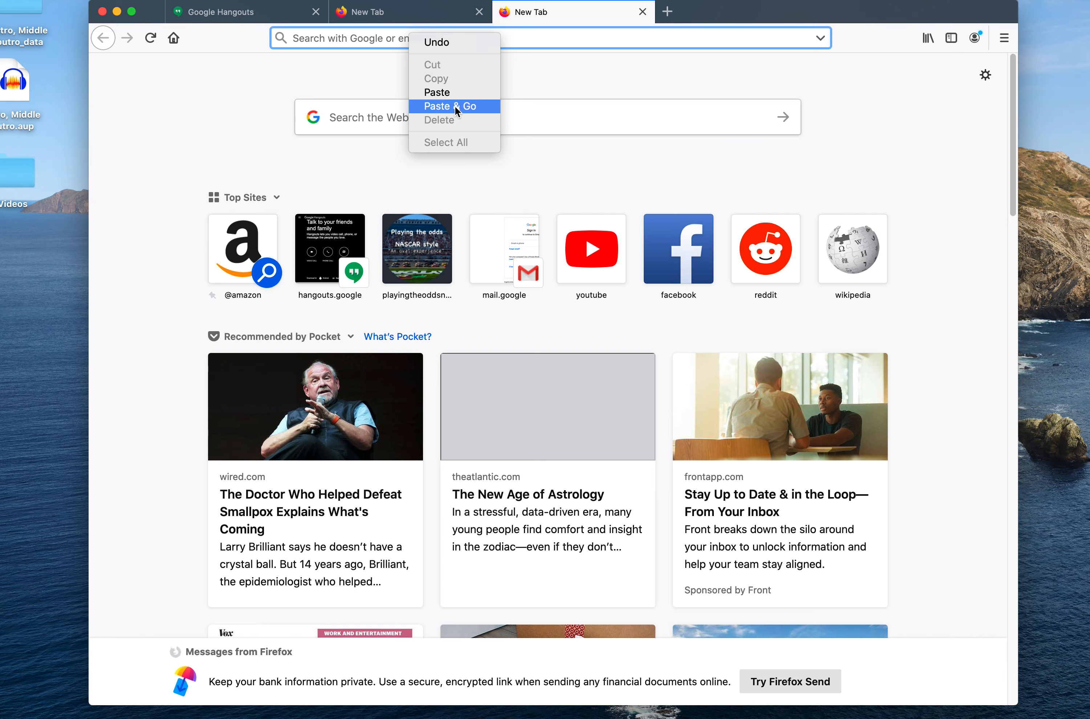
- Paste the copied call link into a new tab's address bar and load it
left_click(452, 106)
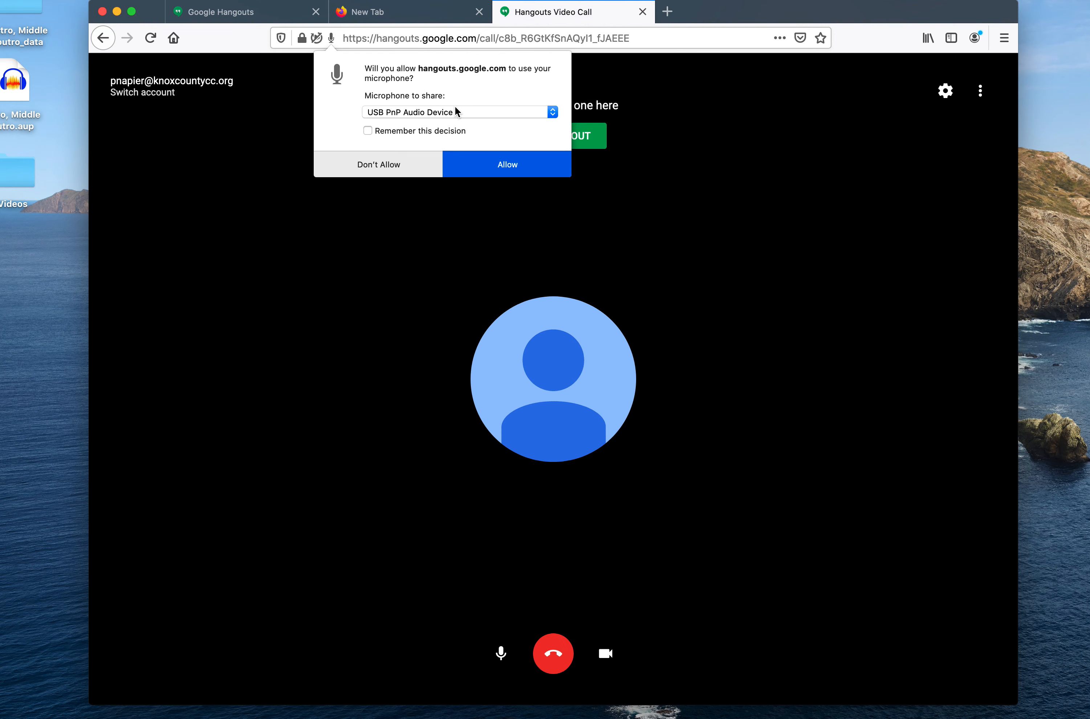